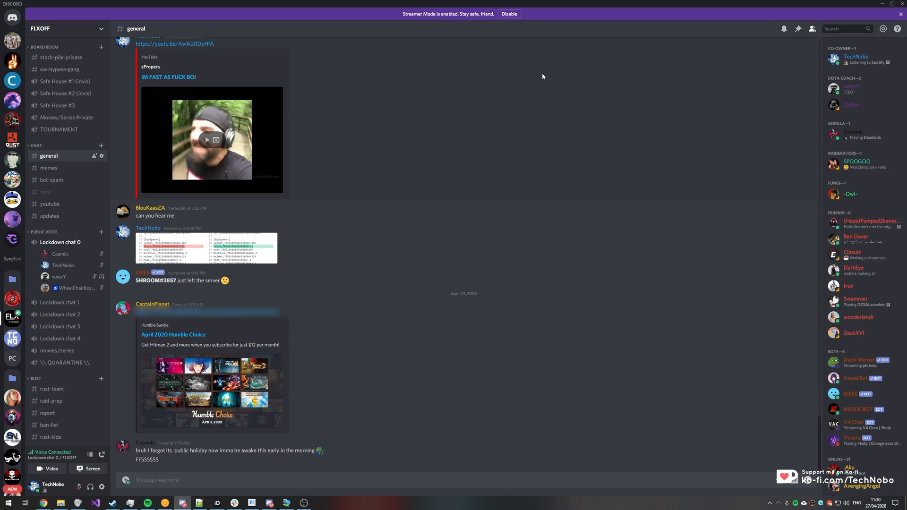
mouse_move(446, 9)
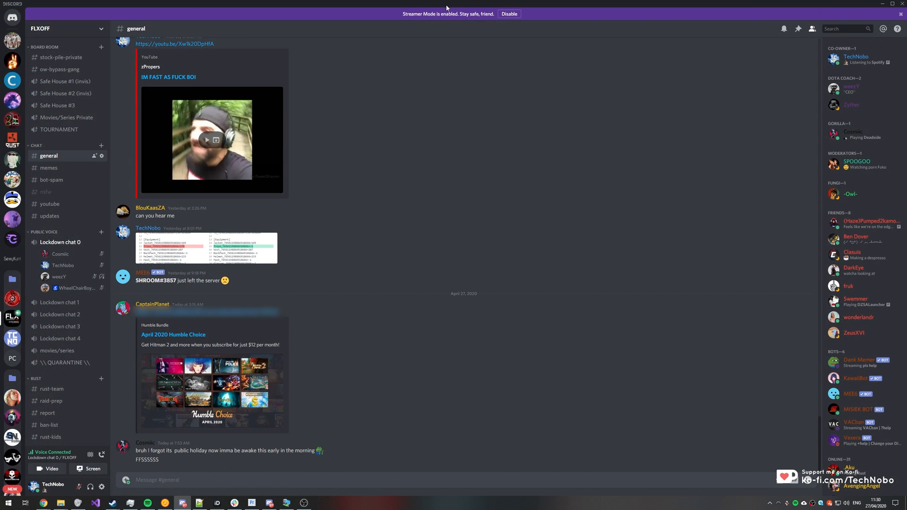
Restore Discord to a normal window, then maximize it to cover the whole screen again
left_click(890, 4)
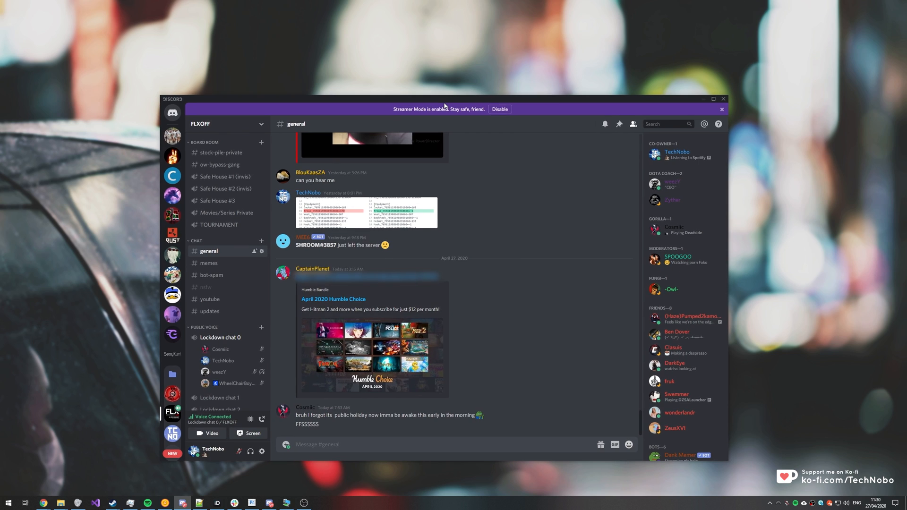
left_click(712, 98)
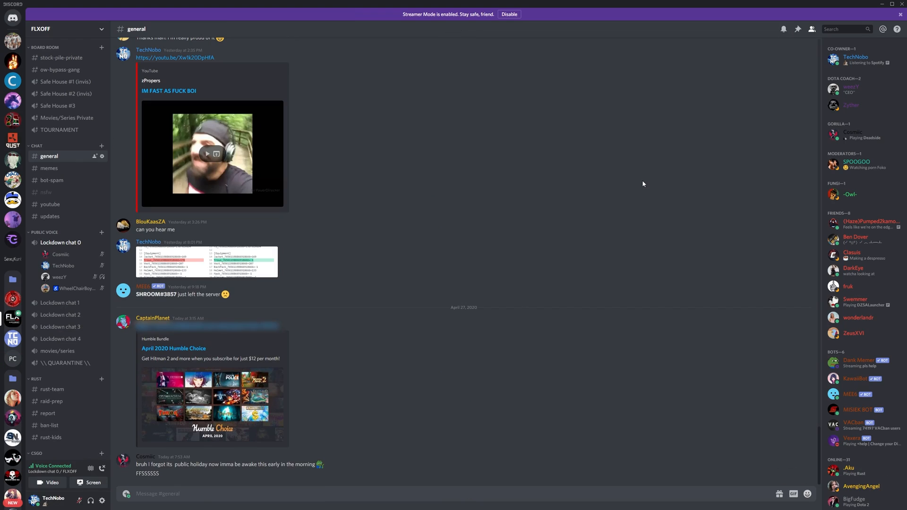
mouse_move(494, 82)
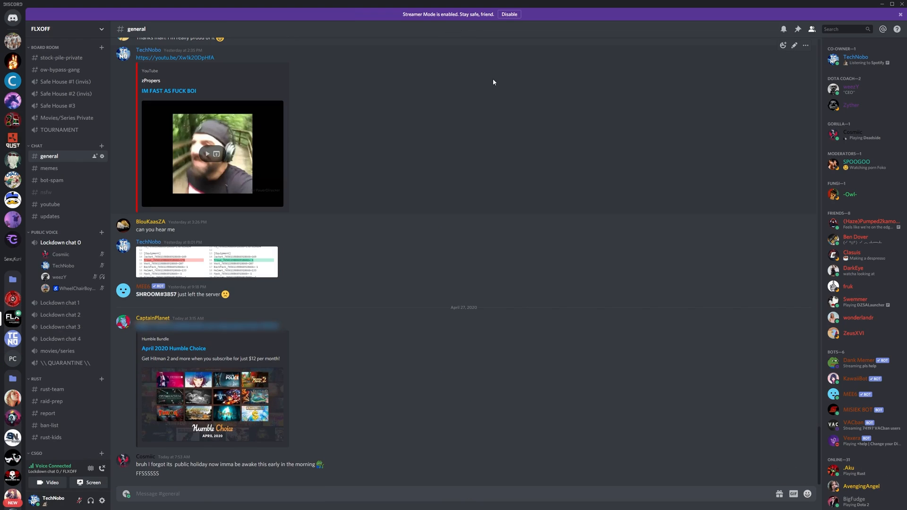
mouse_move(396, 508)
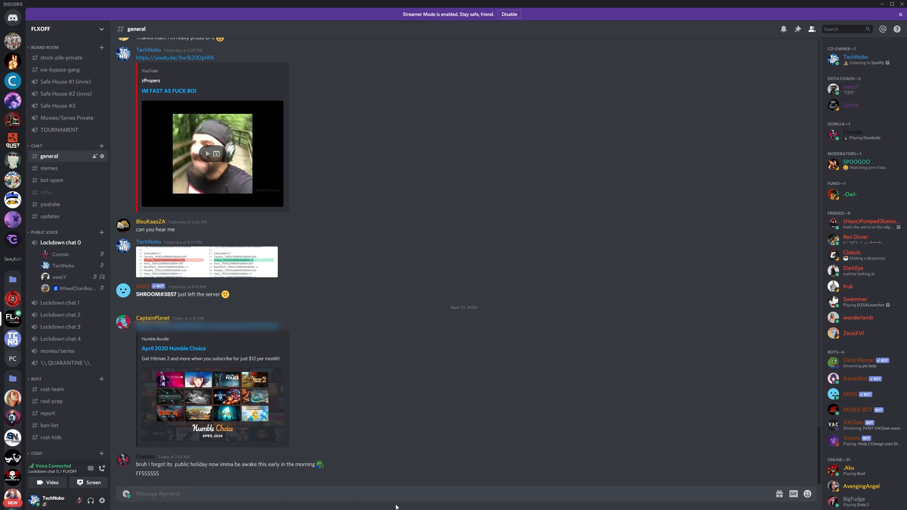
mouse_move(411, 498)
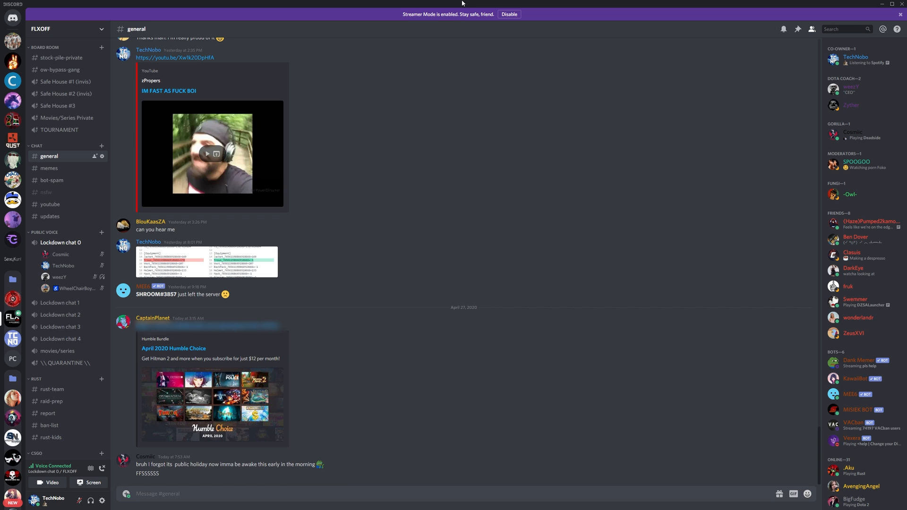
mouse_move(307, 58)
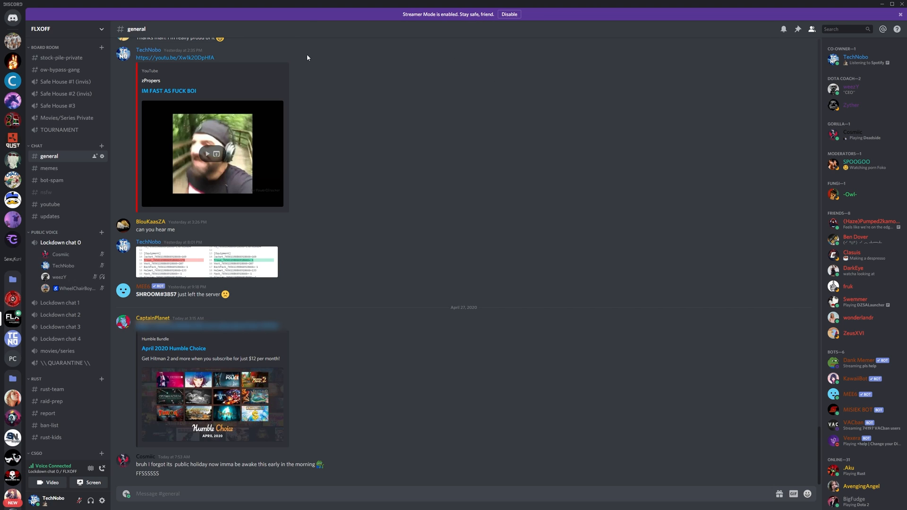
mouse_move(892, 20)
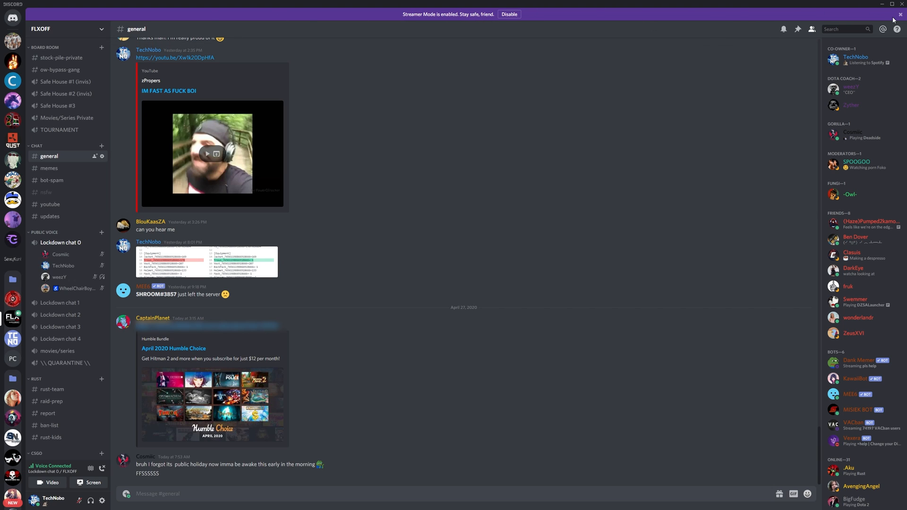
Dismiss the Streamer Mode banner and restore the window out of fullscreen, letting it expand back
left_click(508, 14)
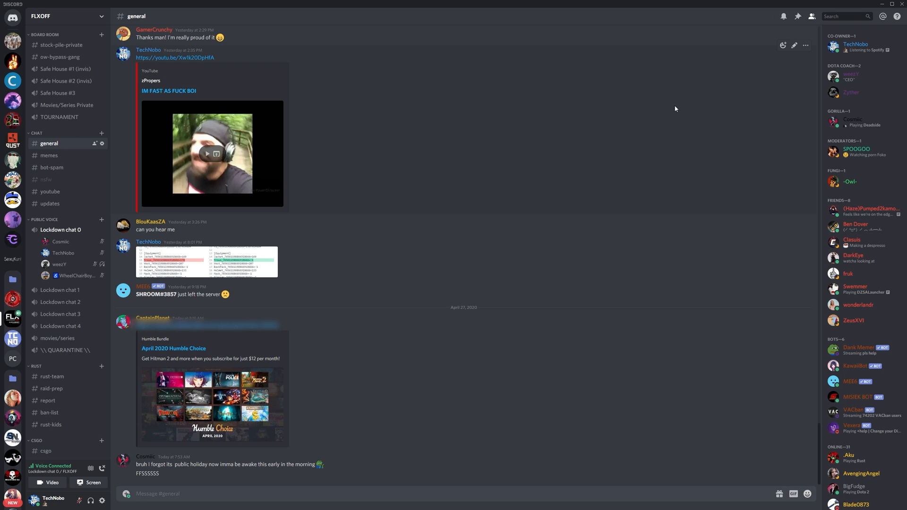
left_click(891, 5)
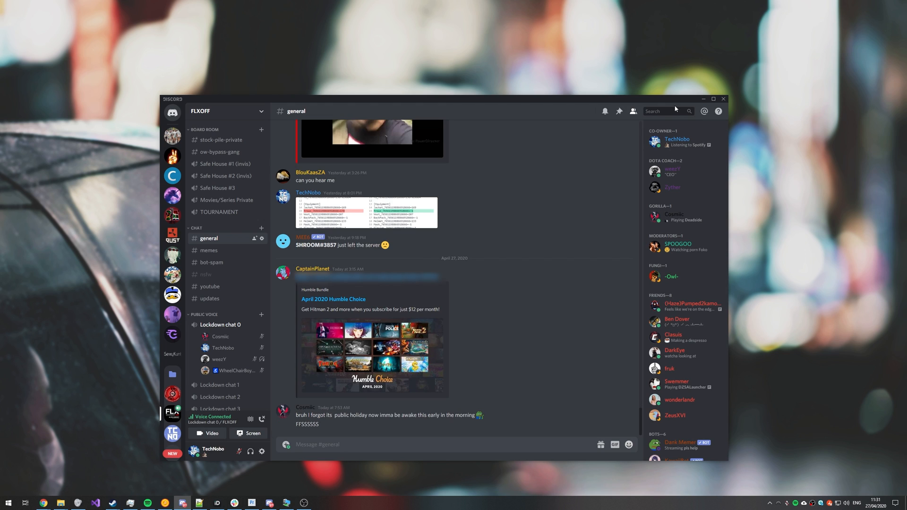
left_click(713, 98)
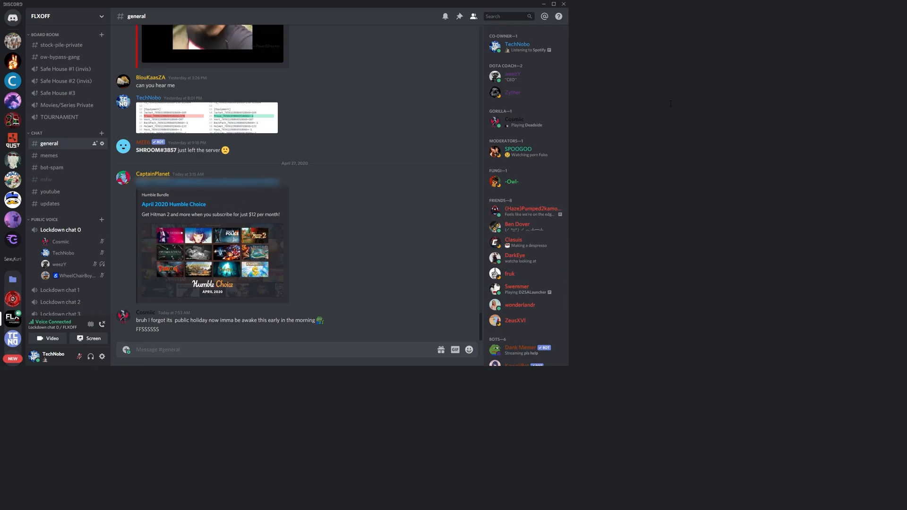
Restore Discord to a floating window, then maximize it with the taskbar still visible
left_click(553, 3)
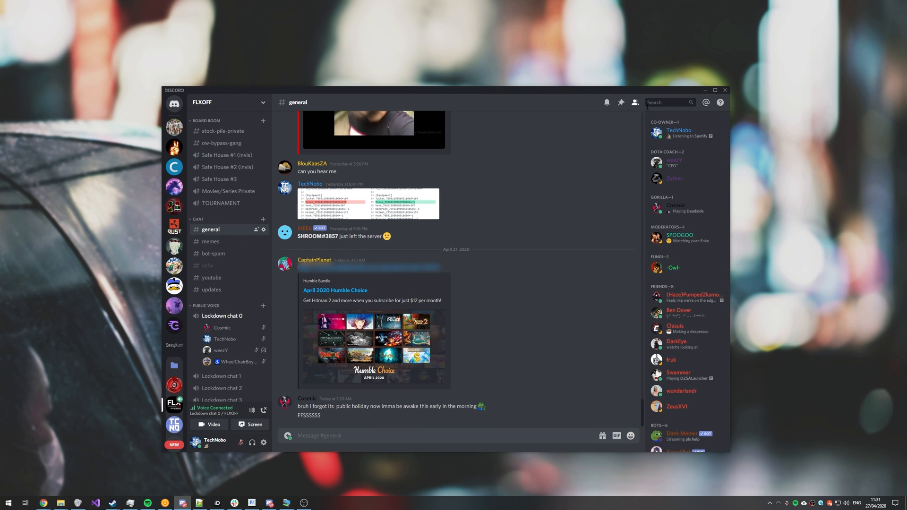
left_click(715, 90)
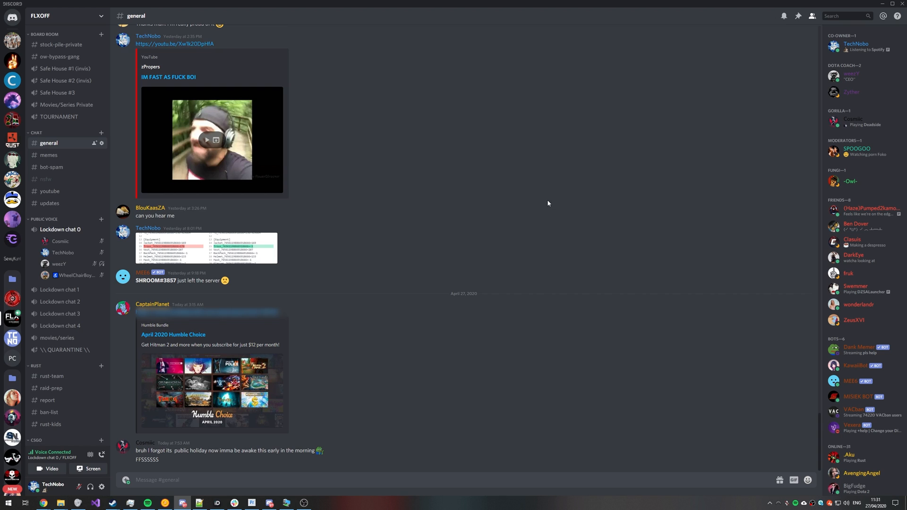
Toggle restore/maximize until Discord is a normal window, then close it to the desktop
left_click(892, 3)
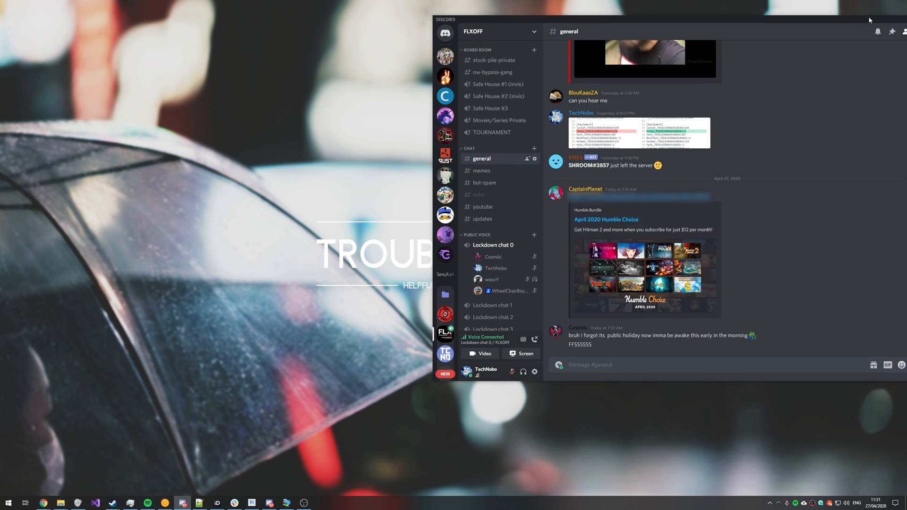
left_click(893, 5)
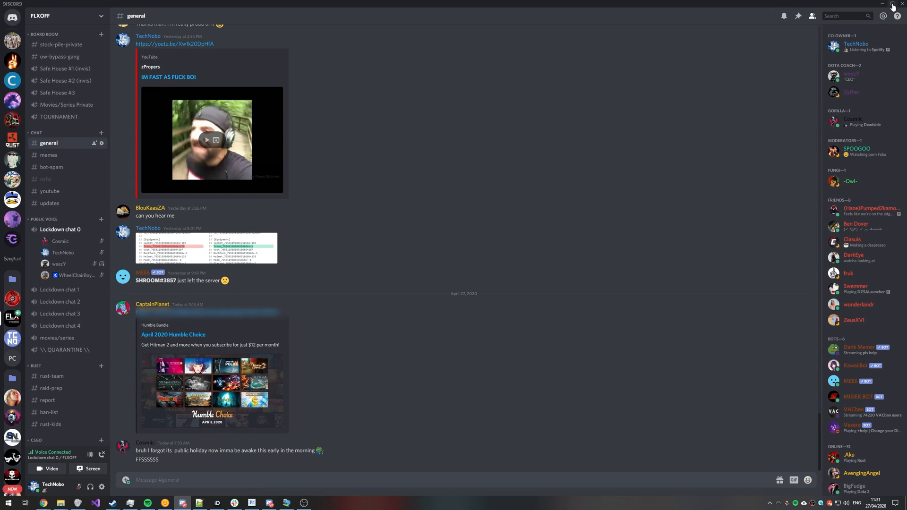
left_click(893, 5)
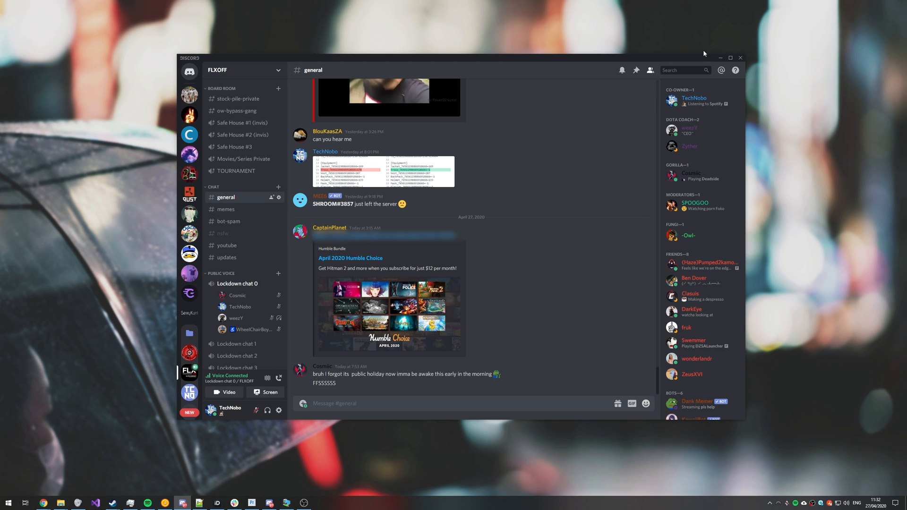
left_click(720, 57)
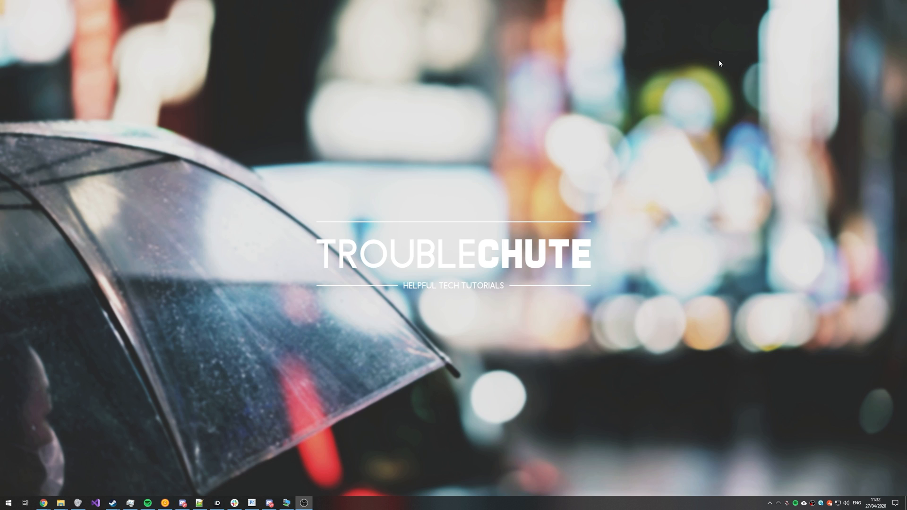